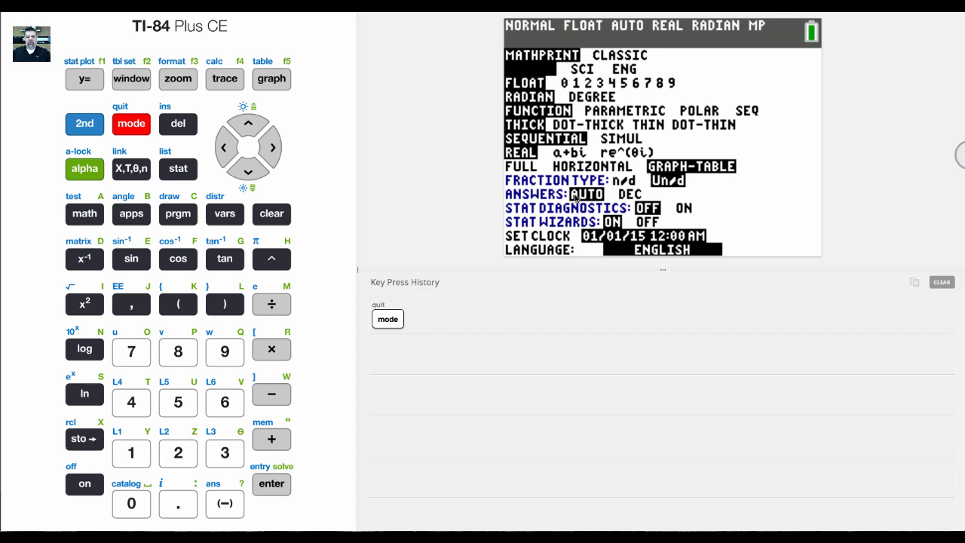
Step: Leave the mode screen and display the scatter plot beside the L1 and L2 lists
click(271, 79)
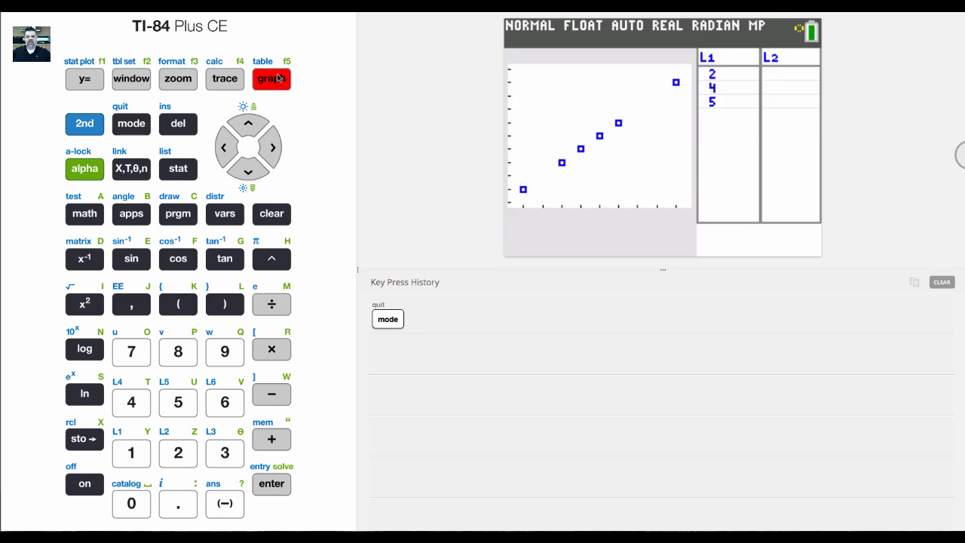
click(271, 78)
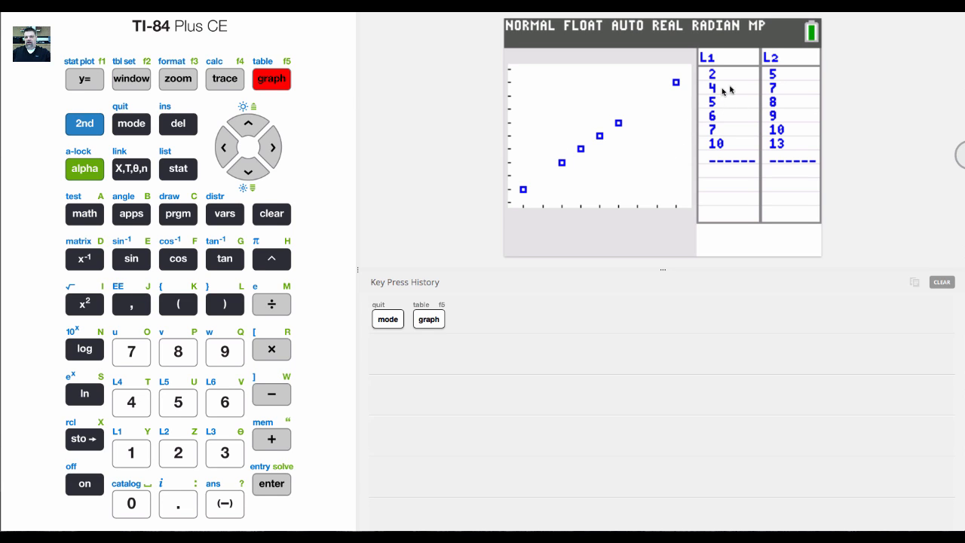
mouse_move(685, 102)
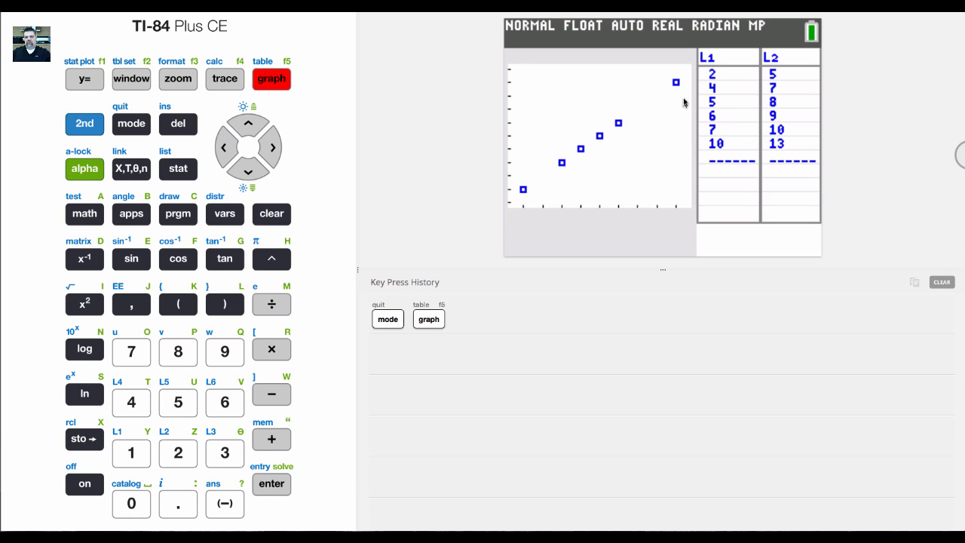
mouse_move(727, 42)
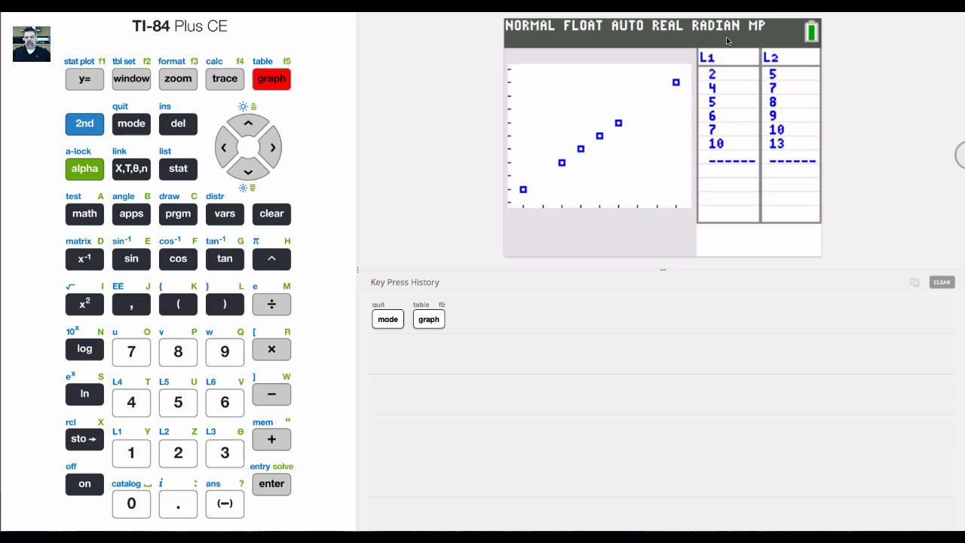
mouse_move(716, 86)
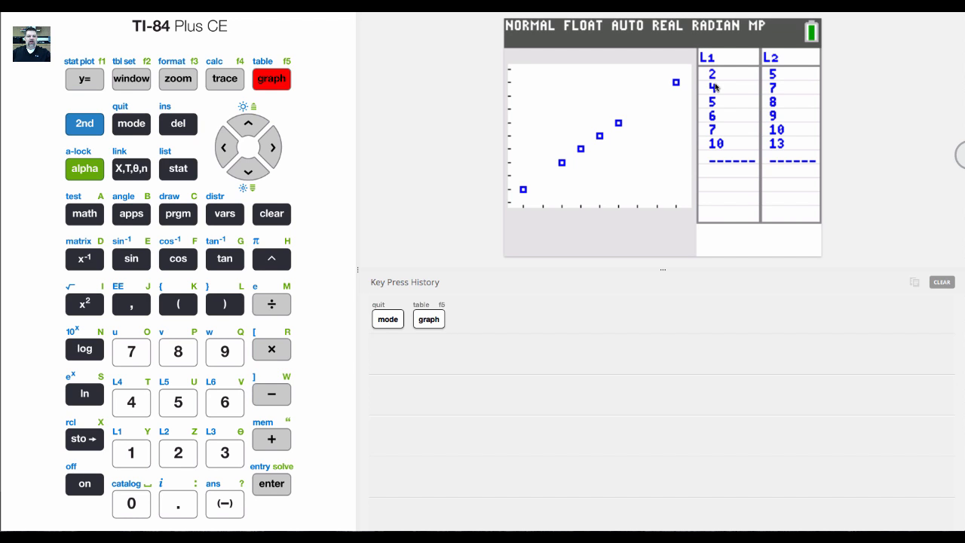
mouse_move(329, 238)
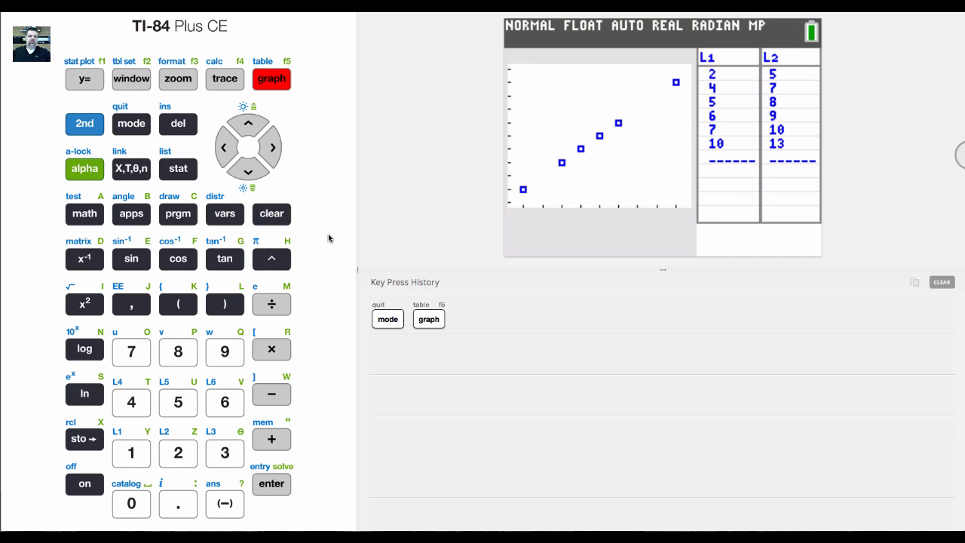
Step: Choose 4:LinReg(ax+b) from the STAT CALC menu for lists L1 and L2
click(178, 169)
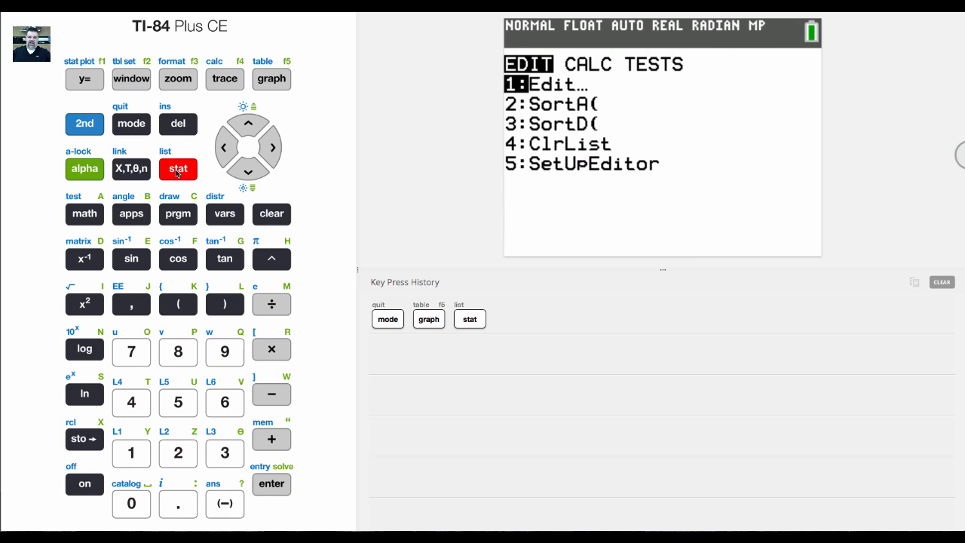
click(270, 148)
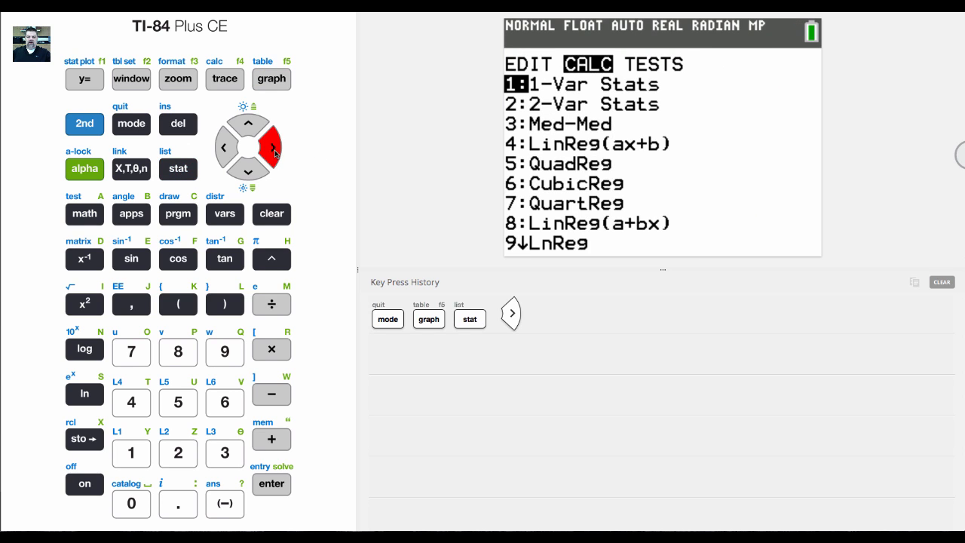
click(247, 172)
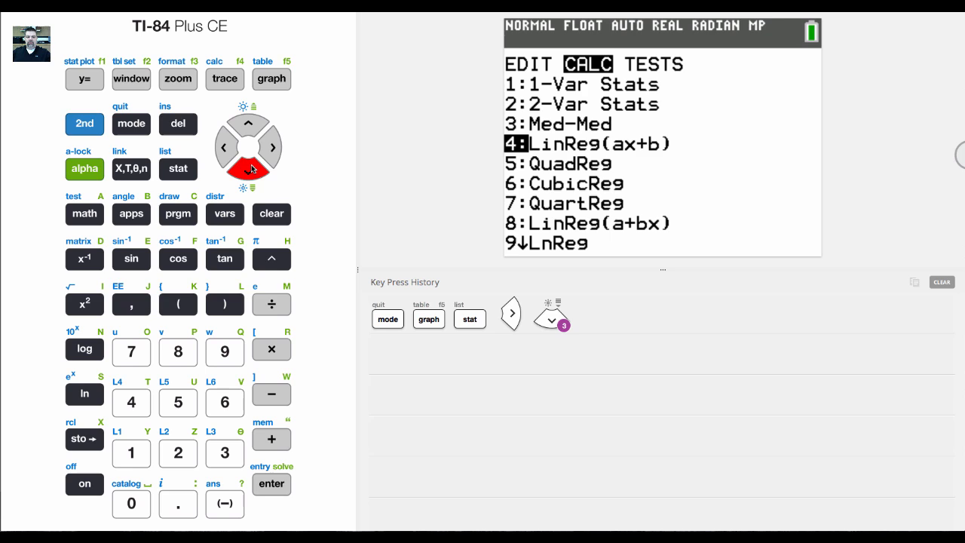
click(271, 482)
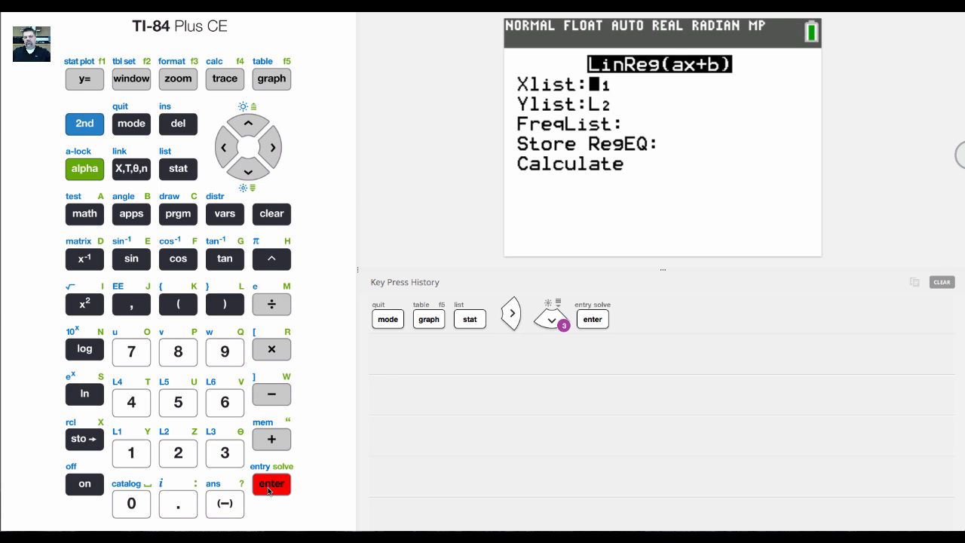
Step: Calculate the regression giving a=1, b=3, then go to the mode settings
click(272, 482)
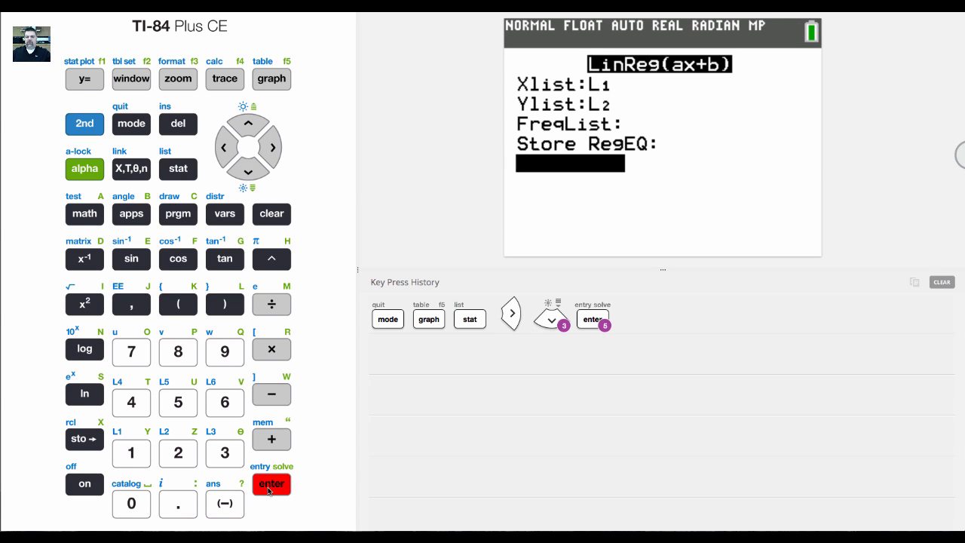
click(271, 482)
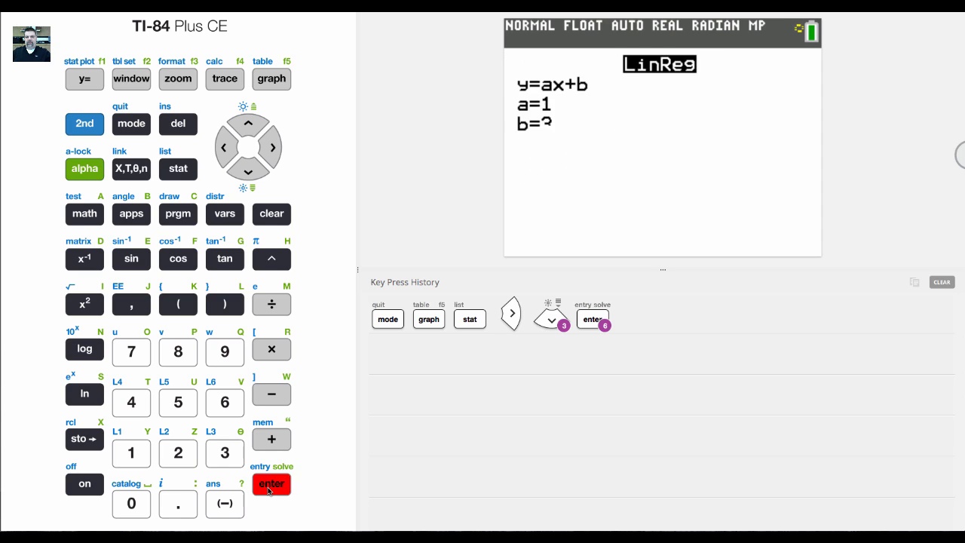
click(272, 482)
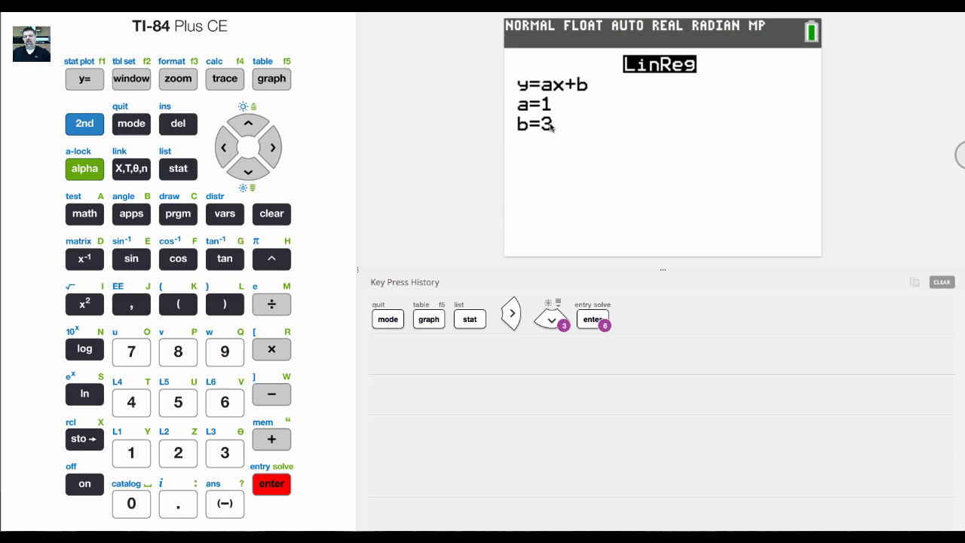
click(272, 483)
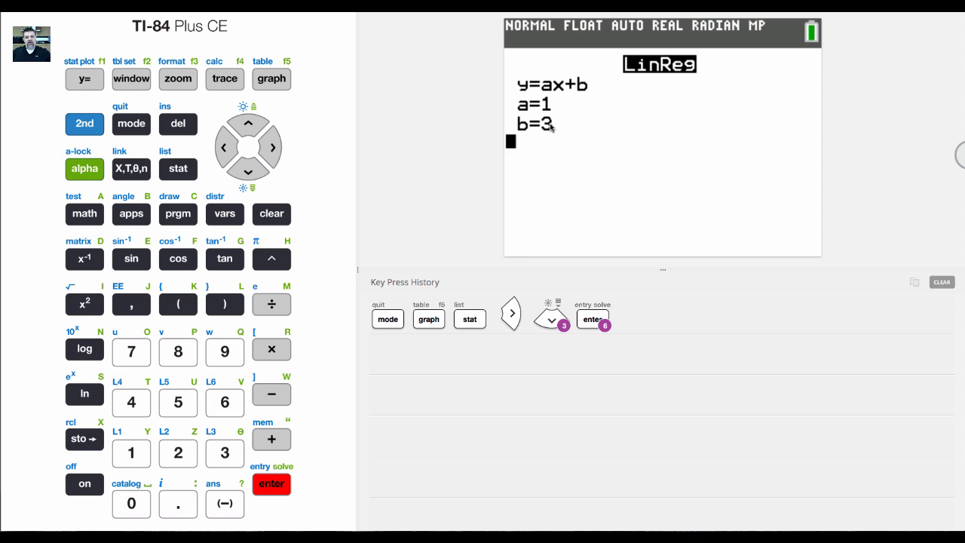
click(130, 123)
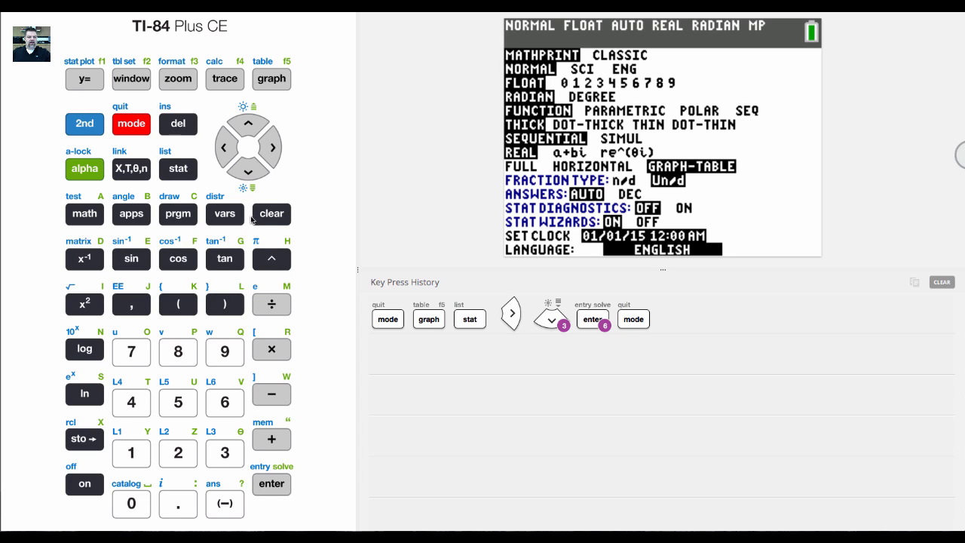
Step: Switch STAT DIAGNOSTICS to ON so regressions report r² and r
click(247, 172)
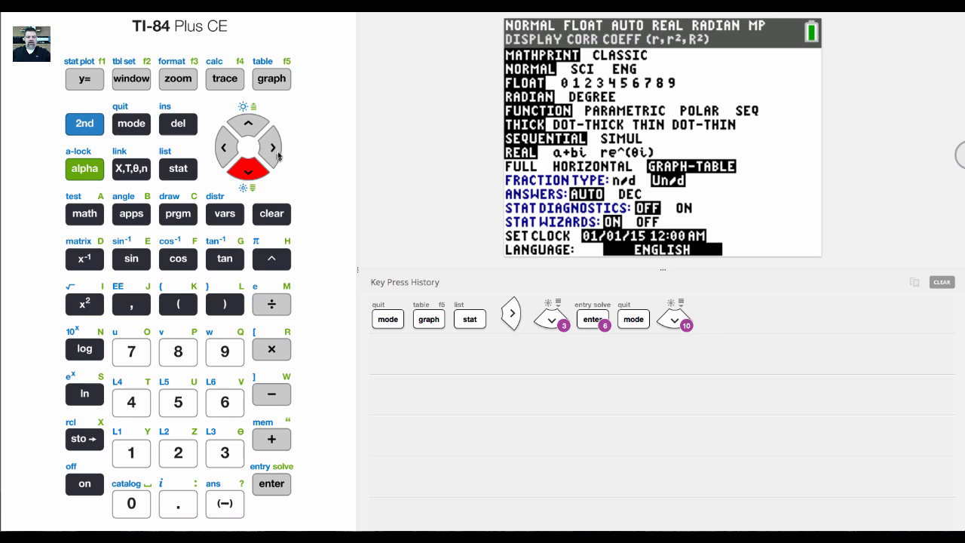
click(271, 148)
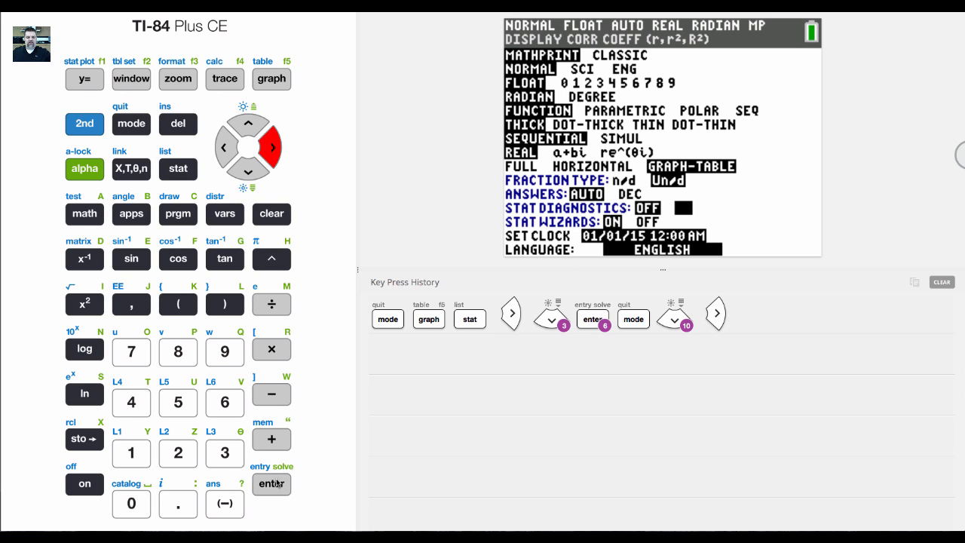
click(271, 483)
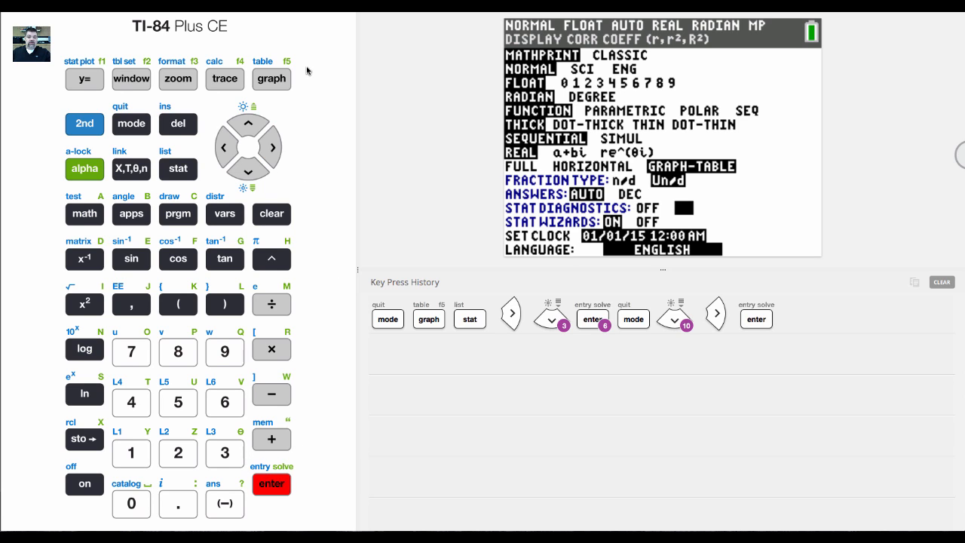
Step: Rerun LinReg(ax+b) on L1 and L2, now showing a=1, b=3, r²=1 and r=1
click(177, 169)
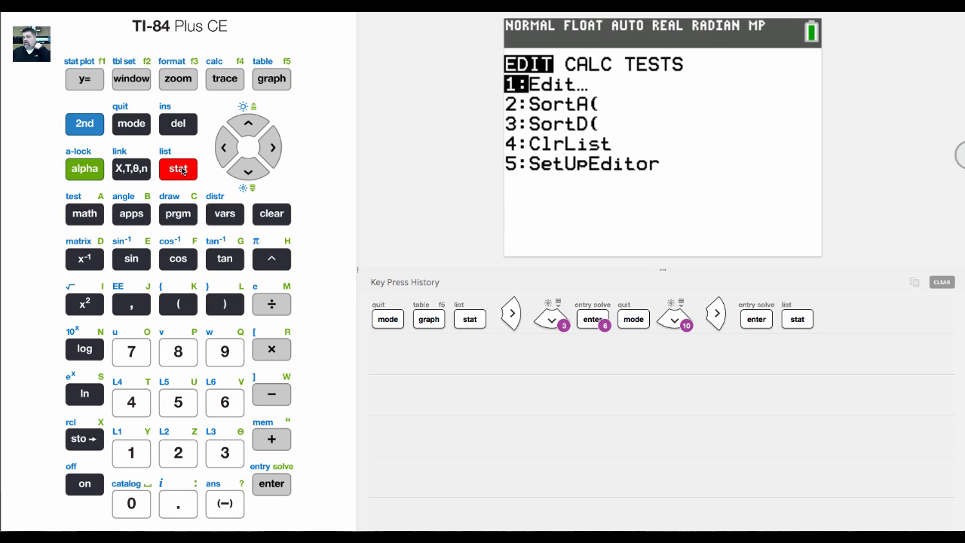
click(275, 146)
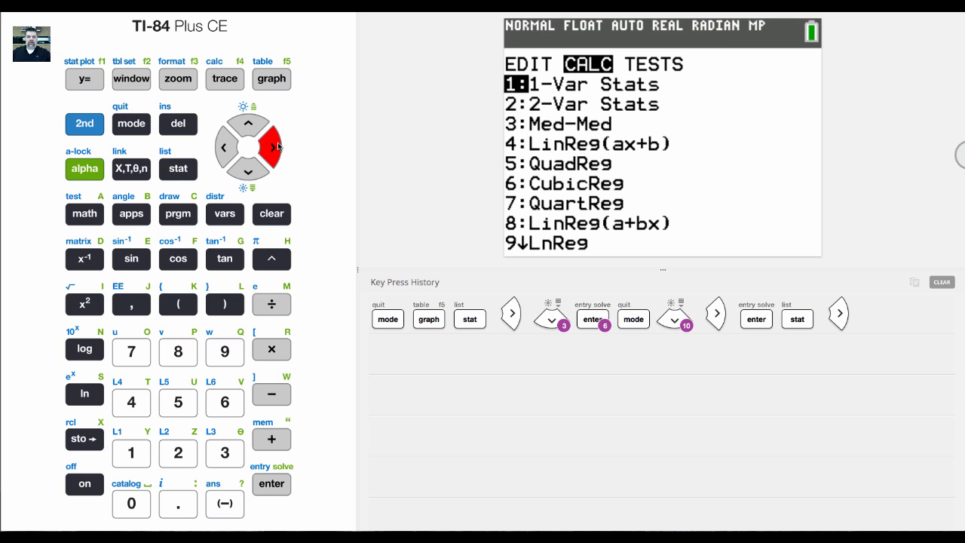
mouse_move(250, 169)
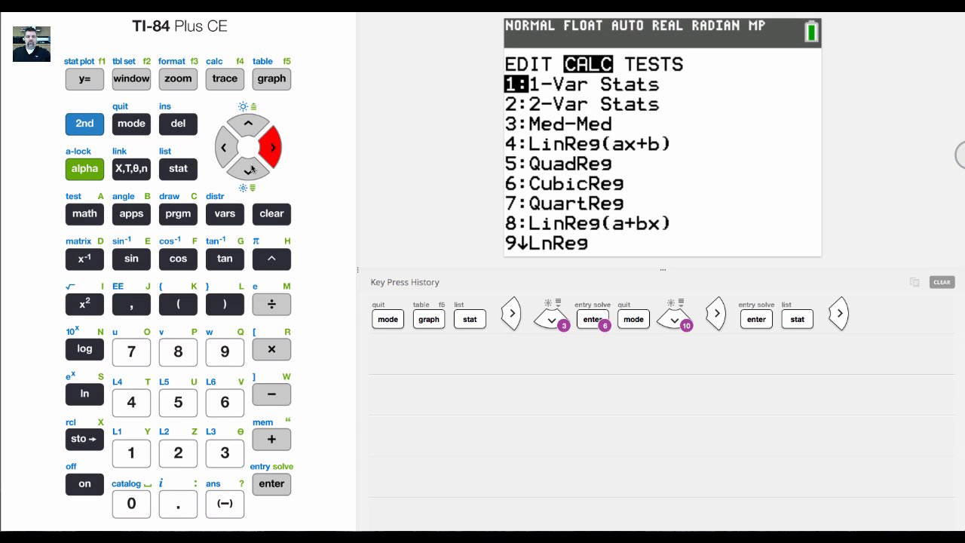
click(248, 168)
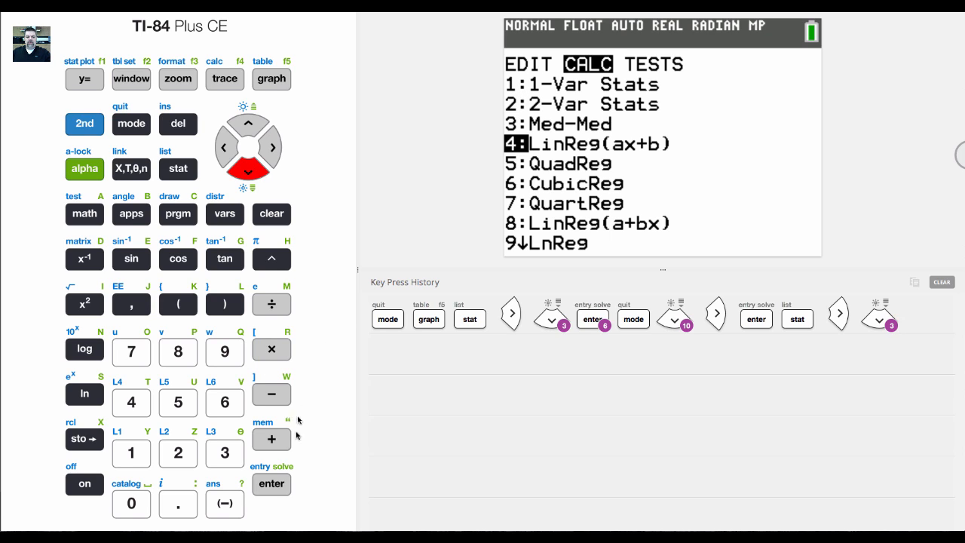
click(272, 483)
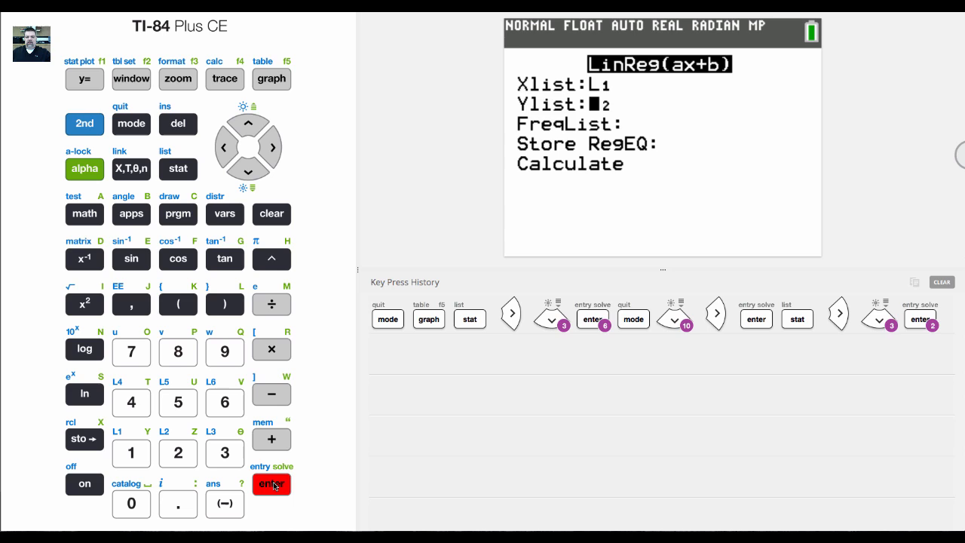
click(272, 483)
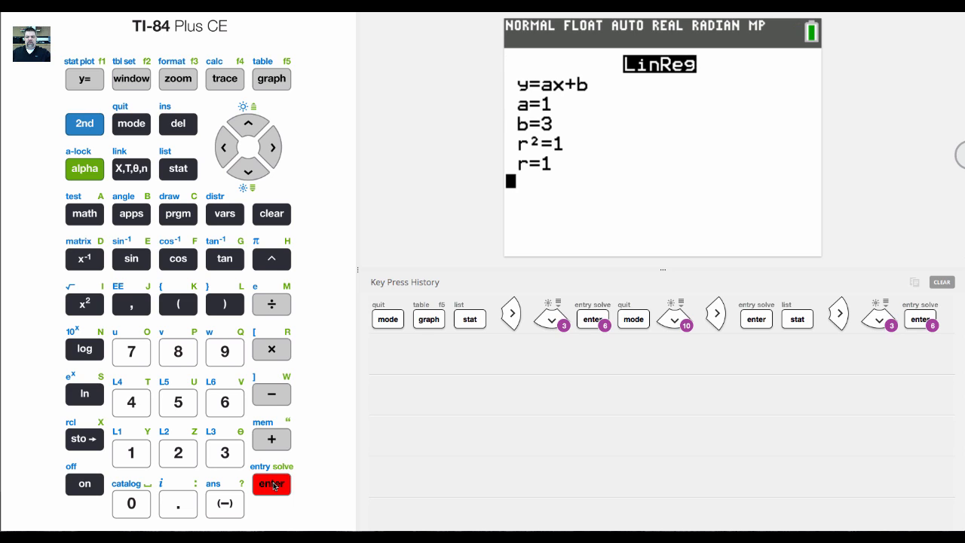